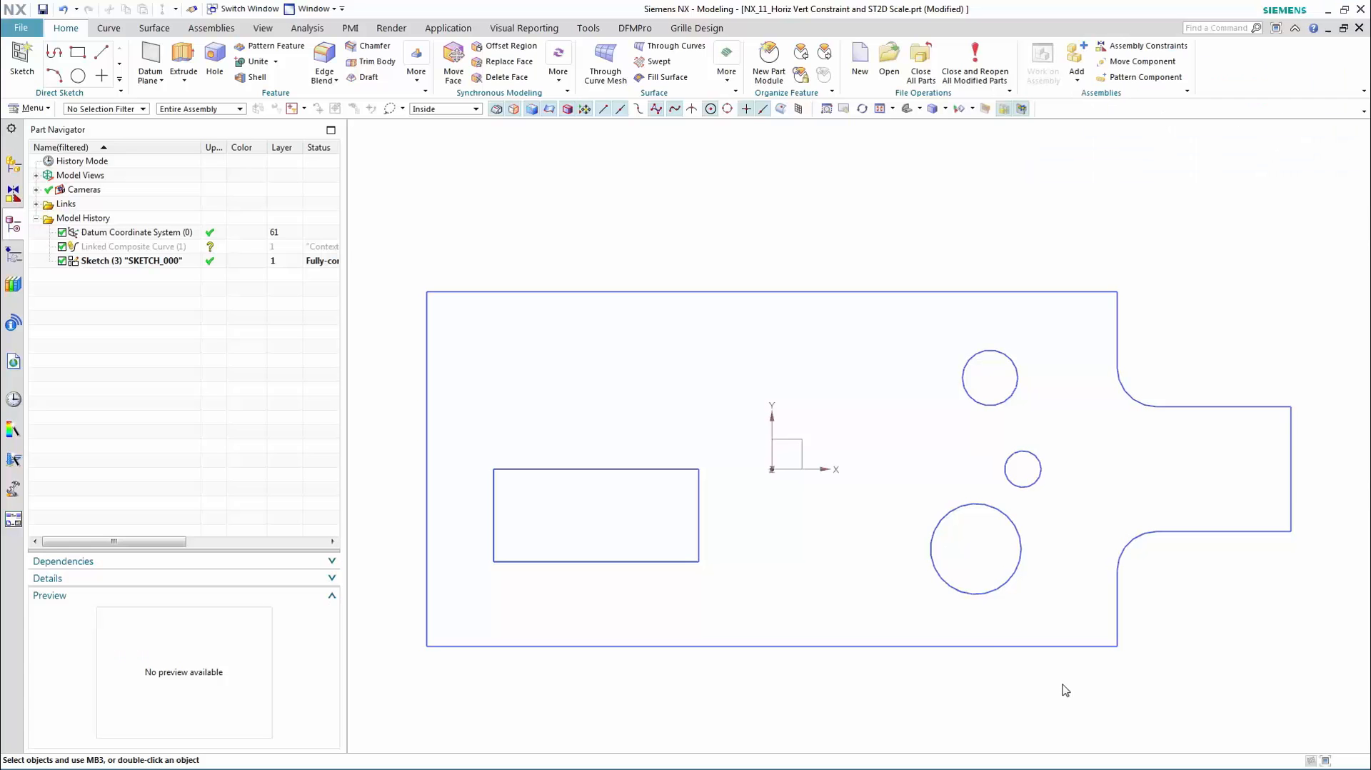
Open the sketch and browse the relations of the selected line
{"action": "double_click", "coordinate": [128, 260]}
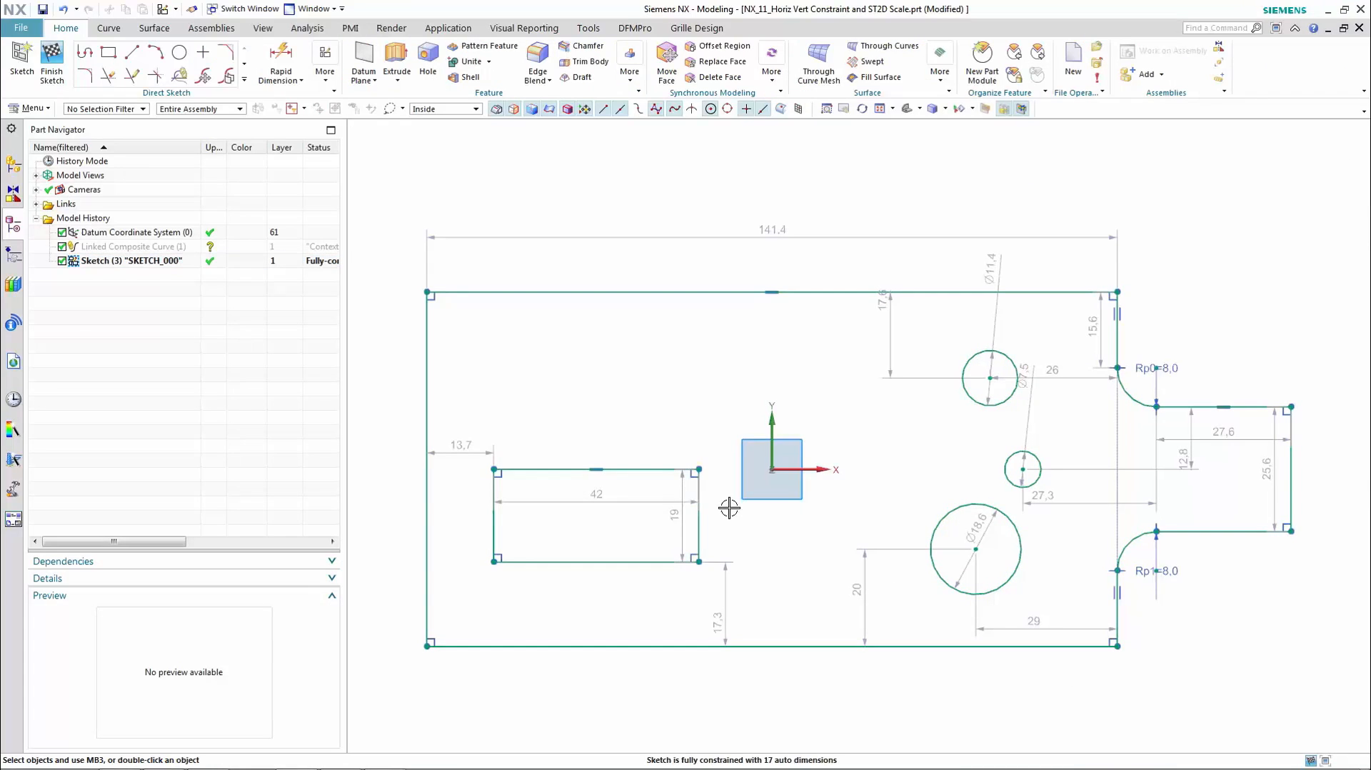
{"action": "right_click", "coordinate": [595, 462]}
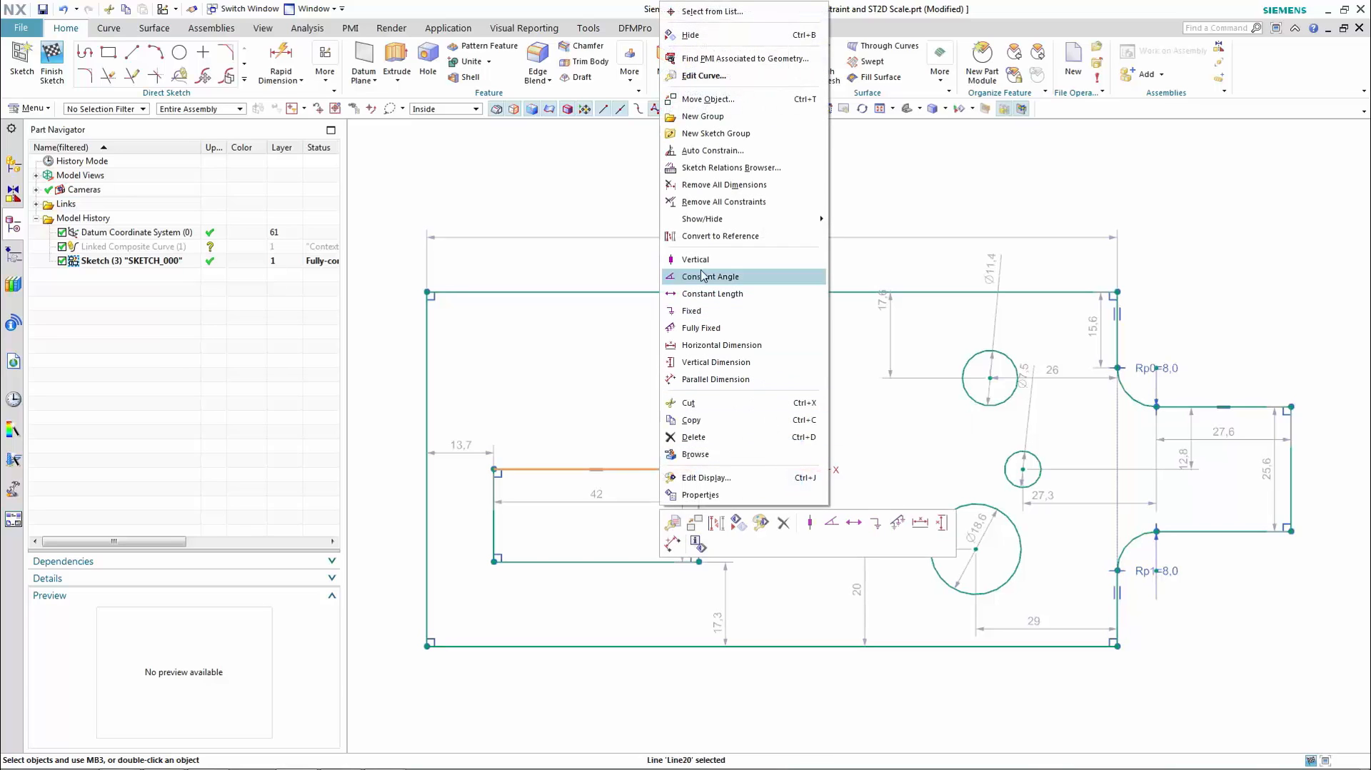
{"action": "mouse_move", "coordinate": [725, 167]}
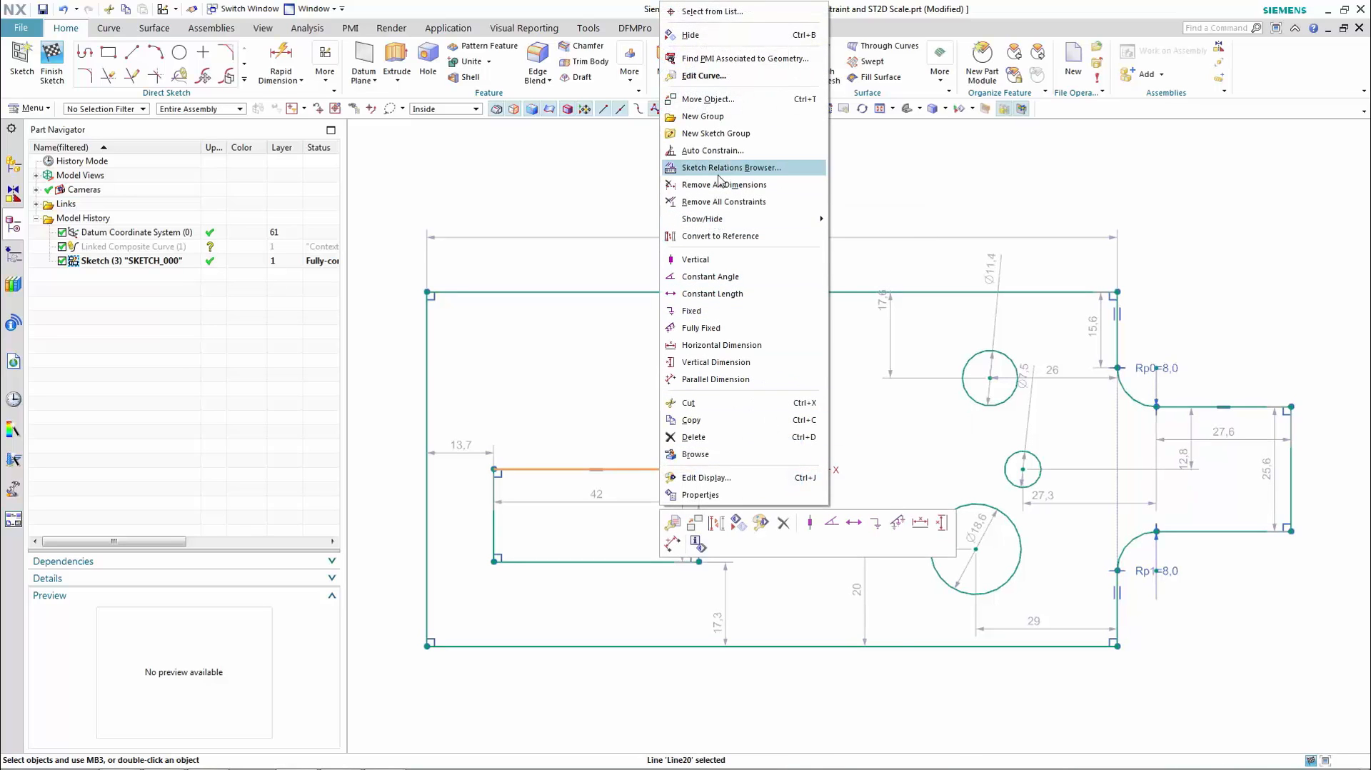
{"action": "left_click", "coordinate": [730, 167]}
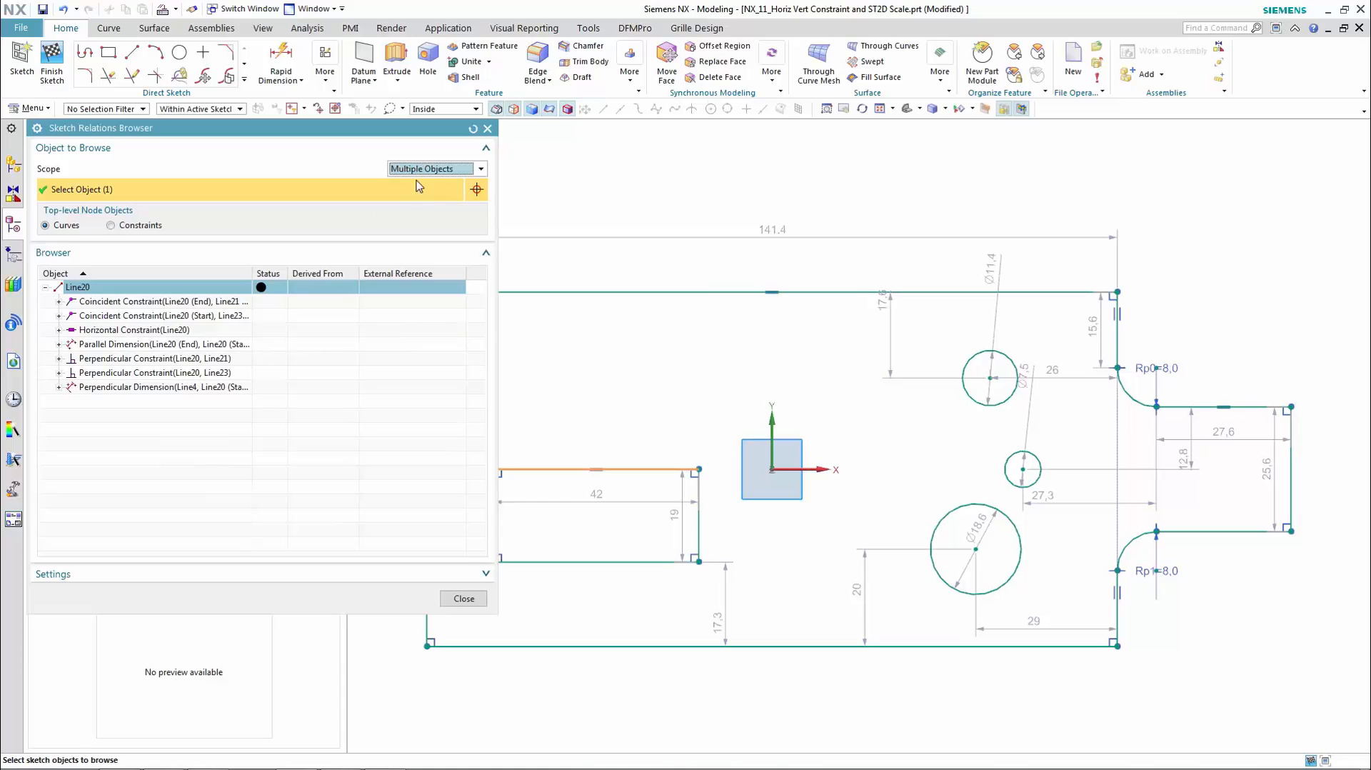
Browse relations of a second line and the upper circle, then list all curves in the active sketch
{"action": "left_click", "coordinate": [689, 516]}
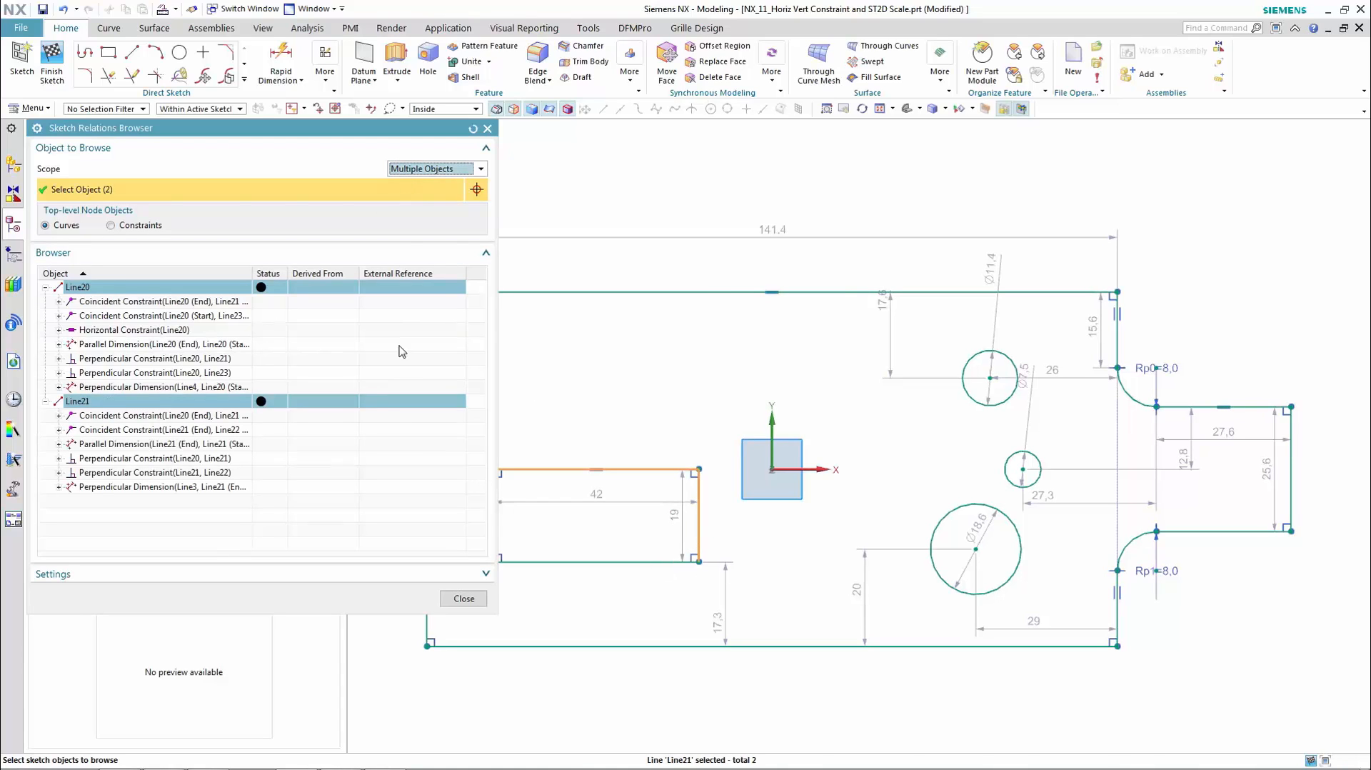
{"action": "left_click", "coordinate": [435, 168]}
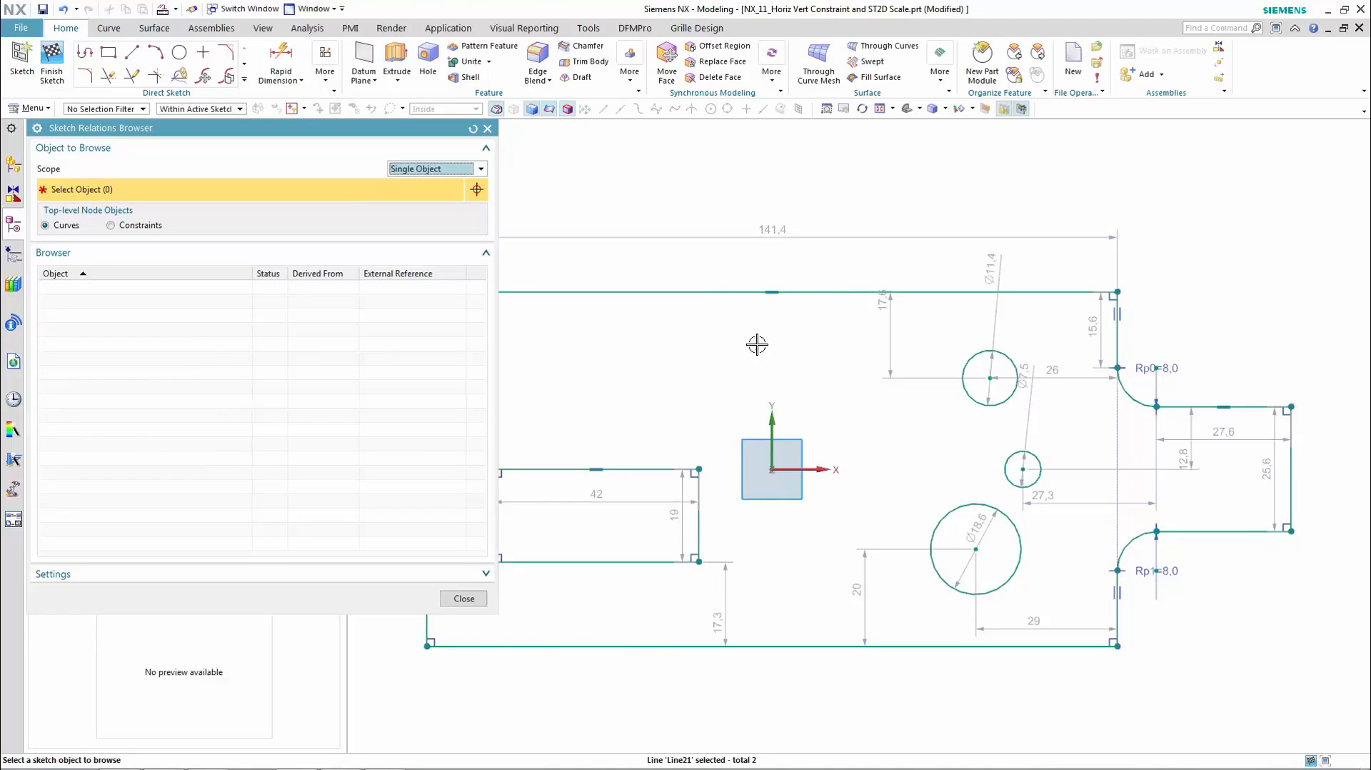
{"action": "left_click", "coordinate": [989, 377]}
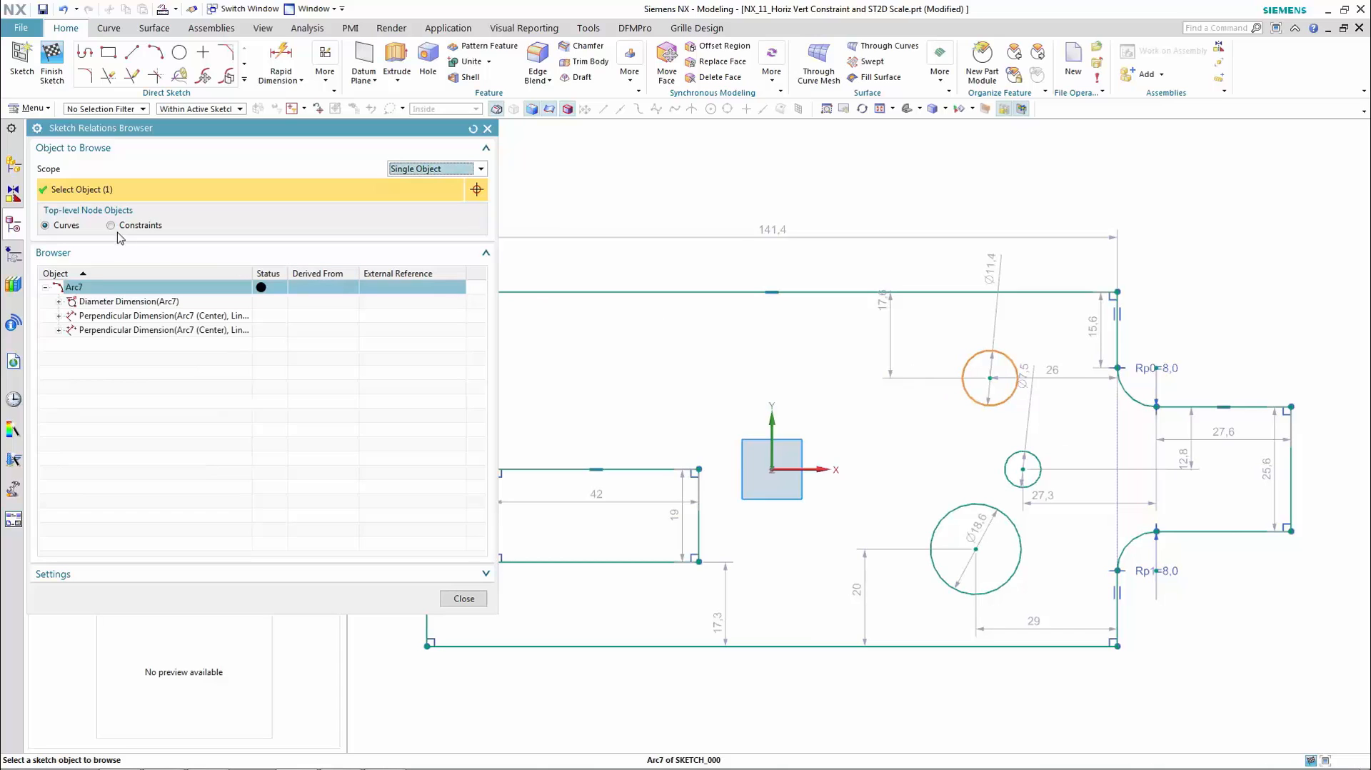
{"action": "left_click", "coordinate": [110, 225]}
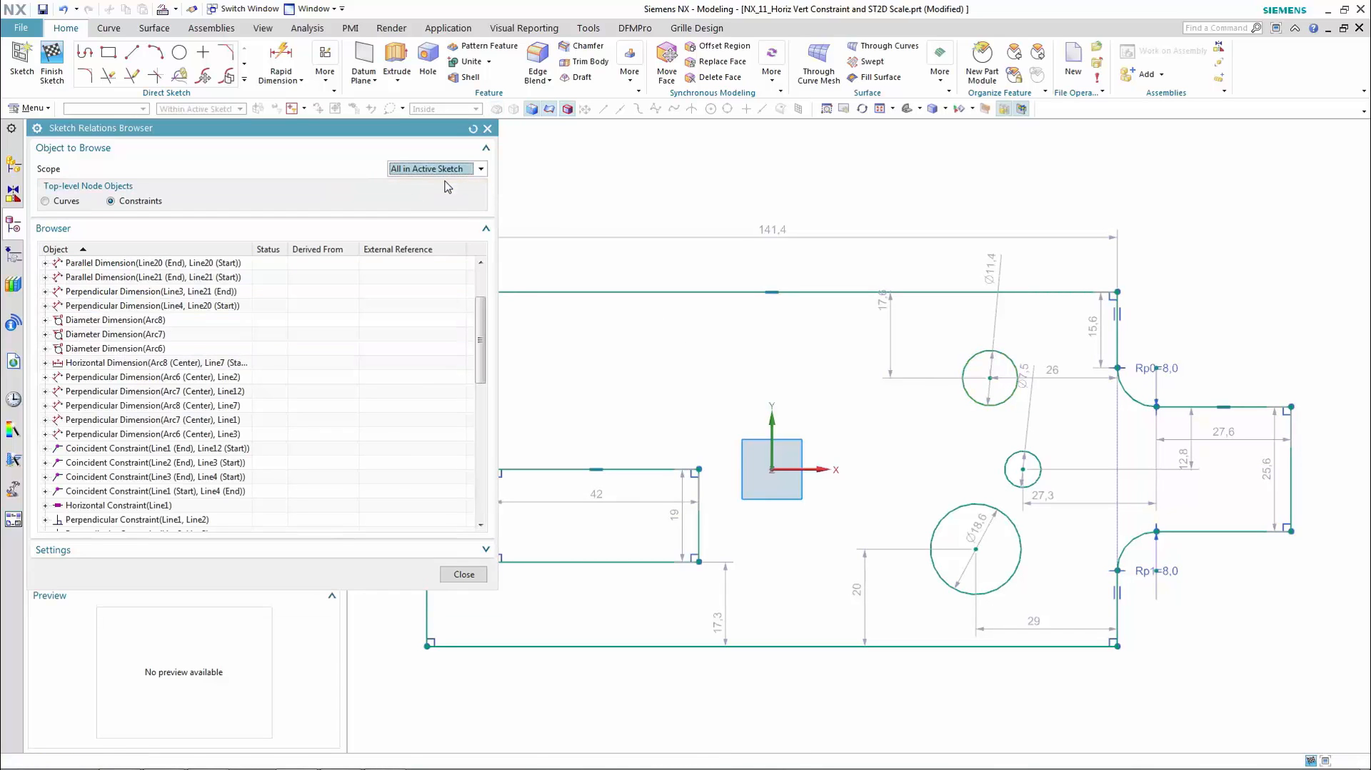
{"action": "scroll", "scroll_direction": "down", "scroll_amount": 3}
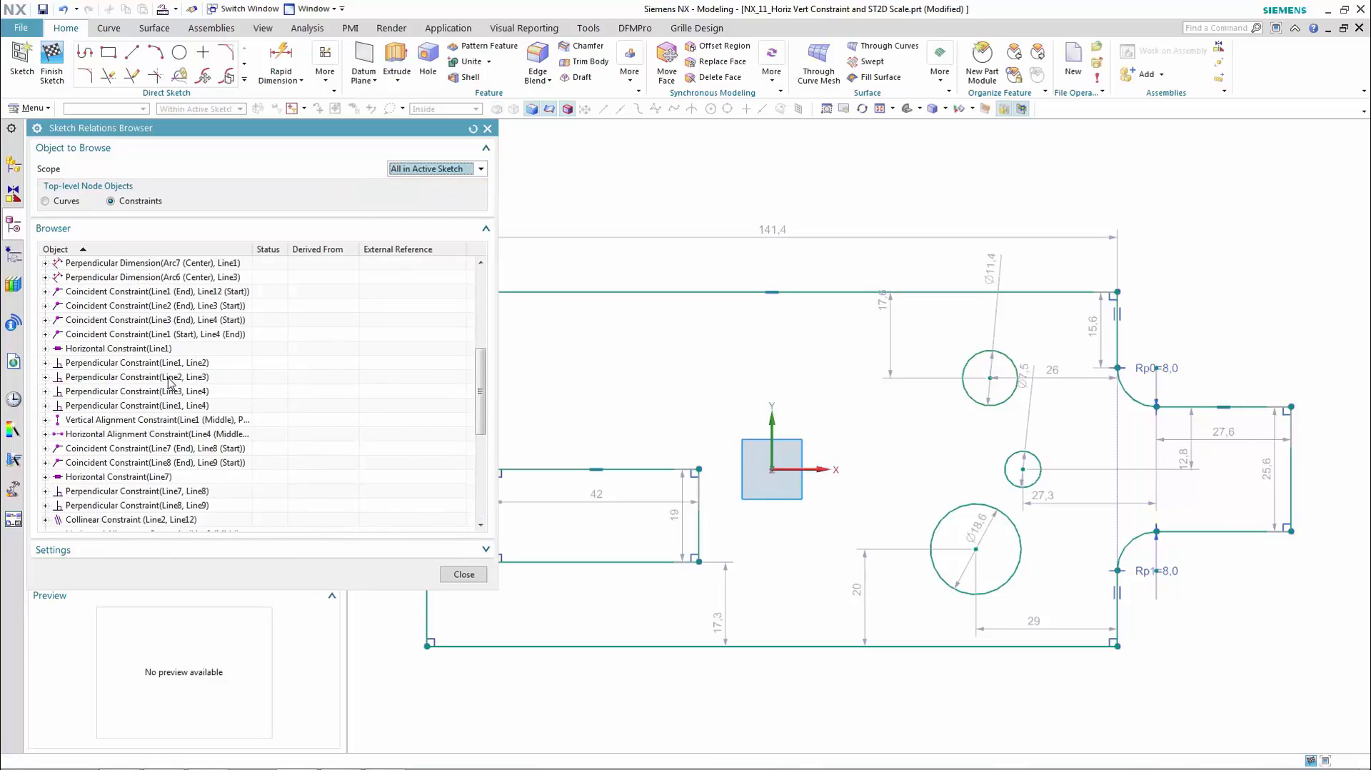
{"action": "left_click", "coordinate": [33, 201]}
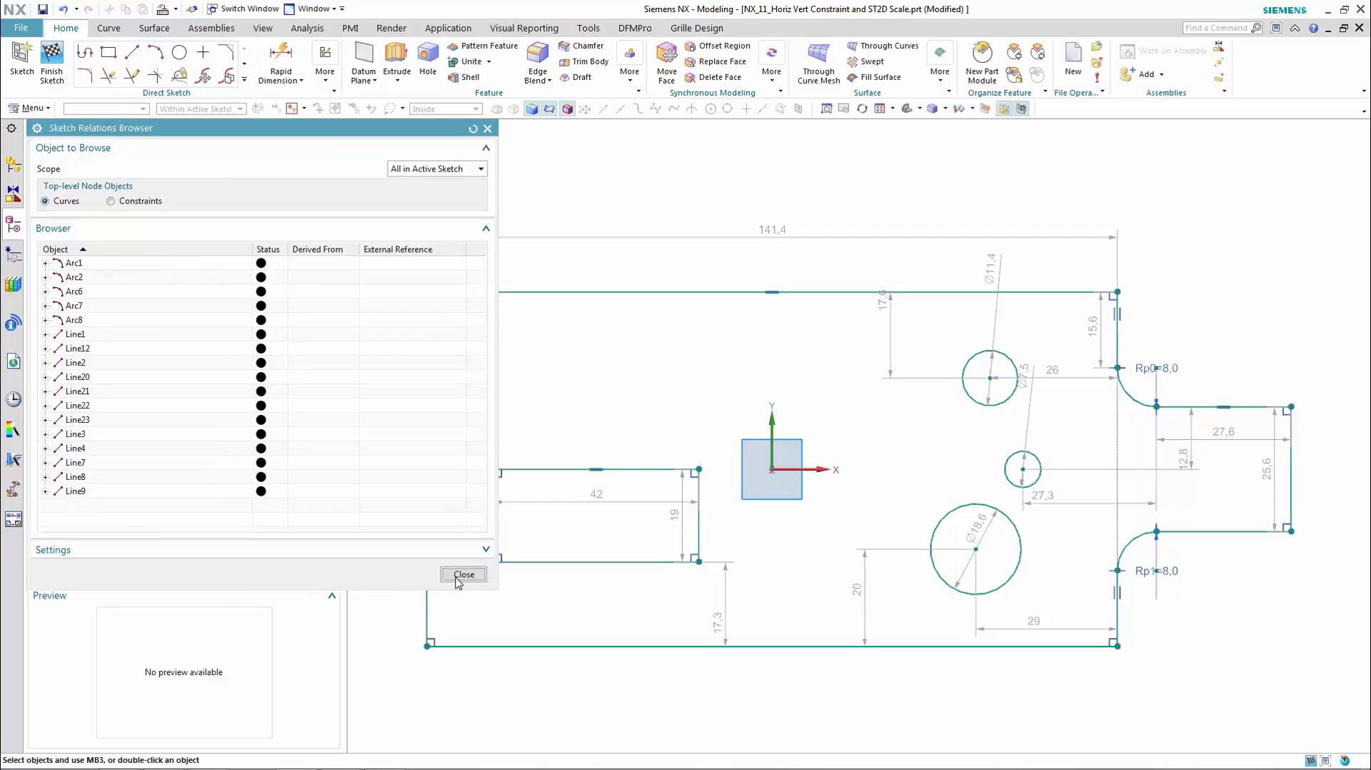
Close the relations browser and reposition the inner rectangle to the sketch origin and horizontal axis
{"action": "left_click", "coordinate": [462, 574]}
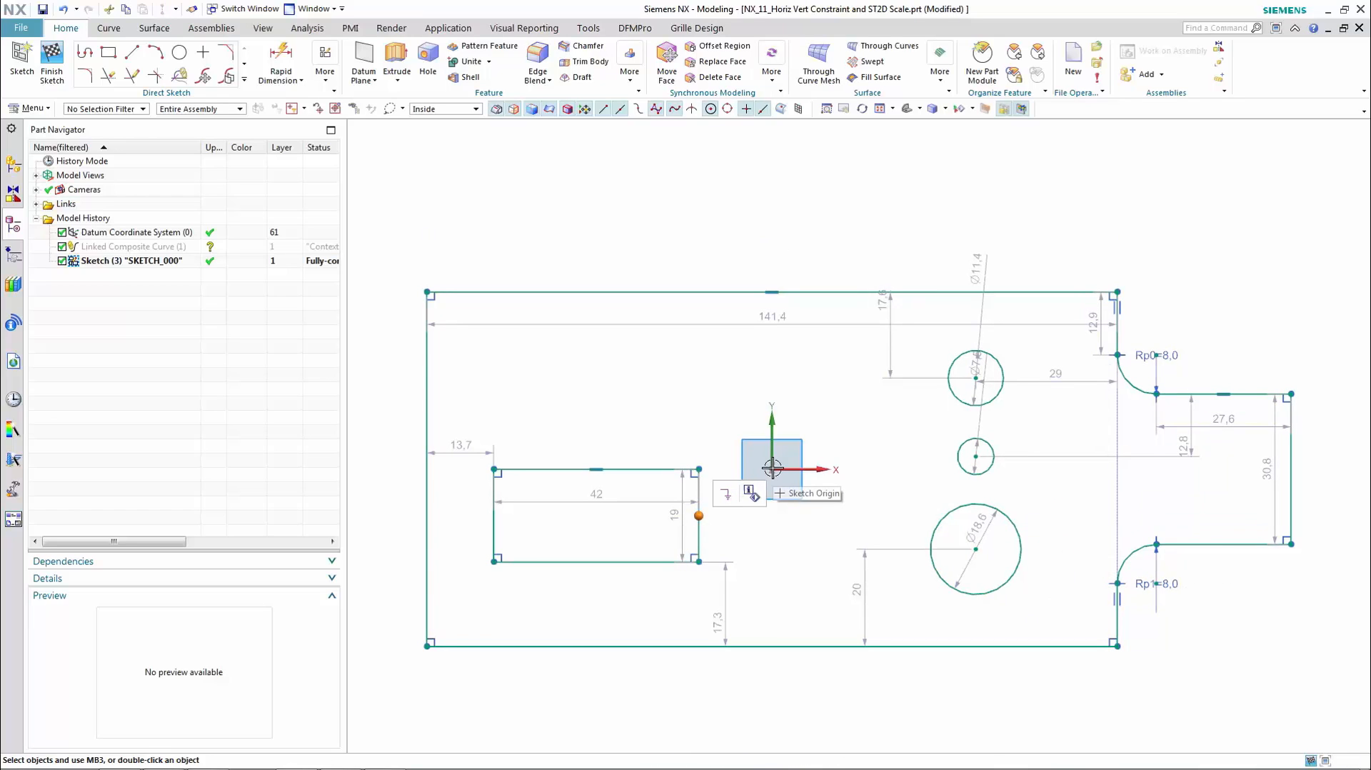
{"action": "left_click", "coordinate": [771, 469]}
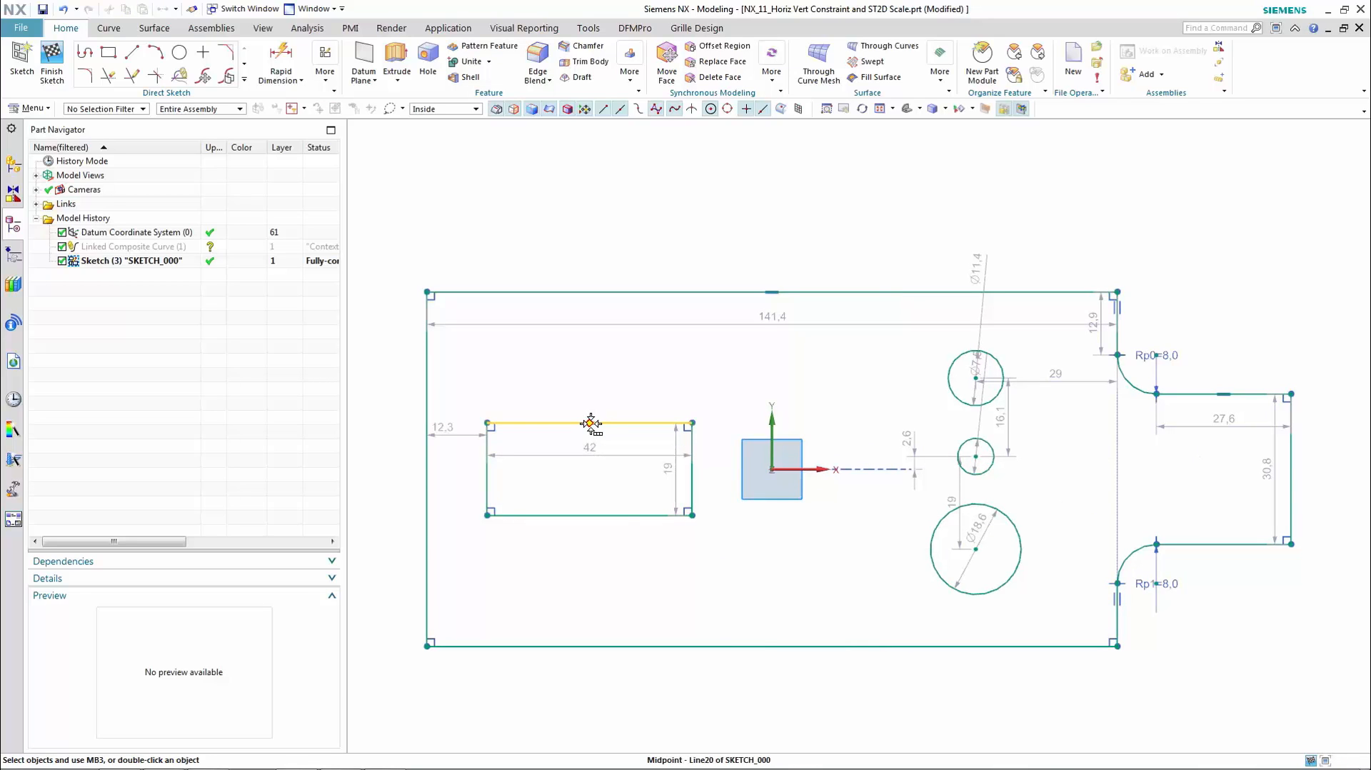
{"action": "mouse_move", "coordinate": [774, 470]}
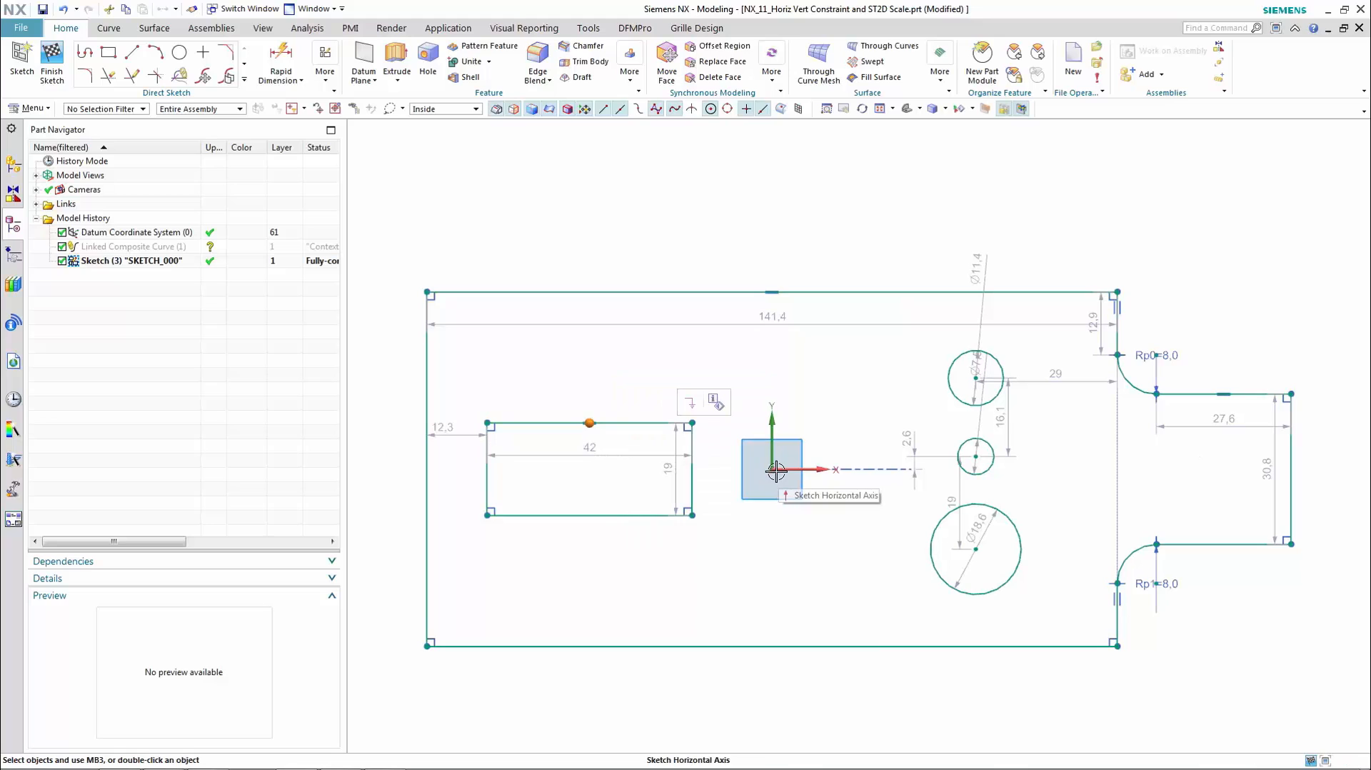
{"action": "left_click", "coordinate": [772, 469]}
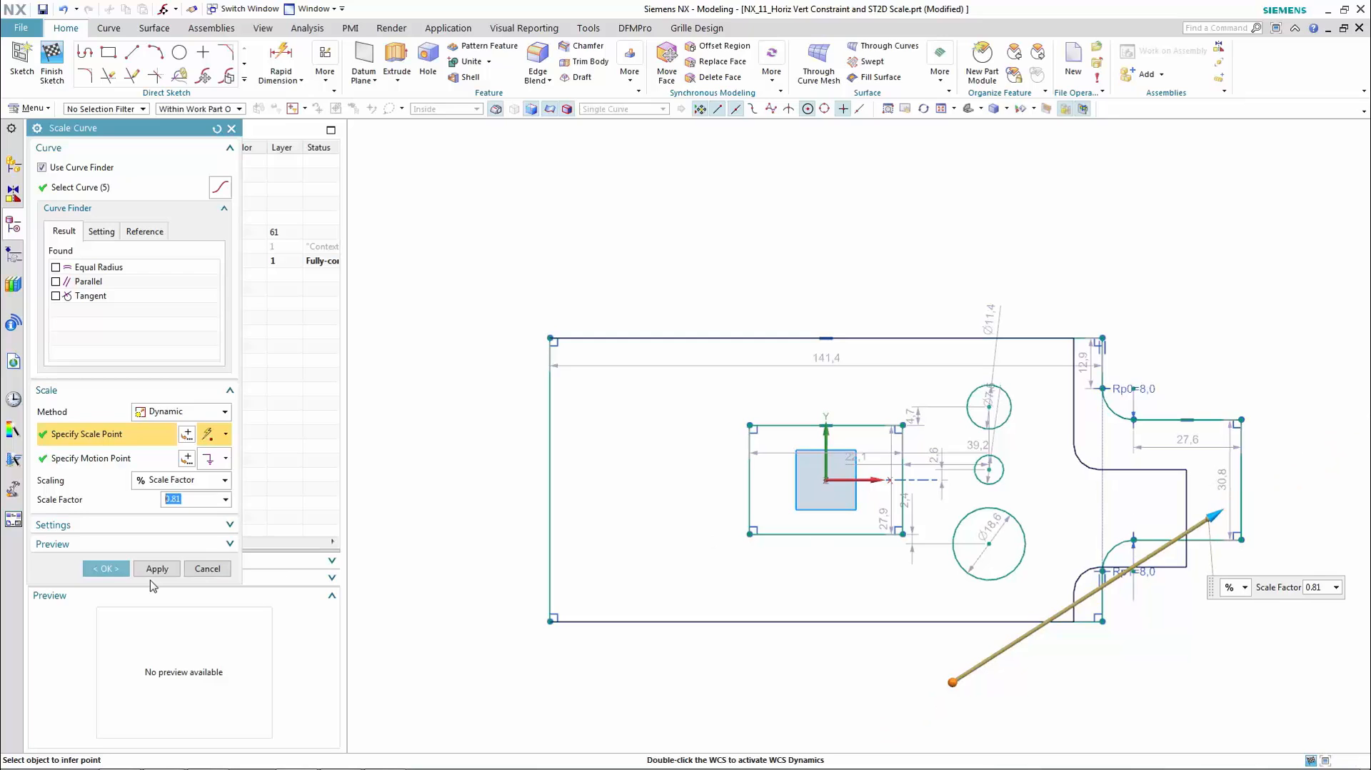
Apply a 0.81 scale factor to the five selected curves
{"action": "left_click", "coordinate": [105, 569]}
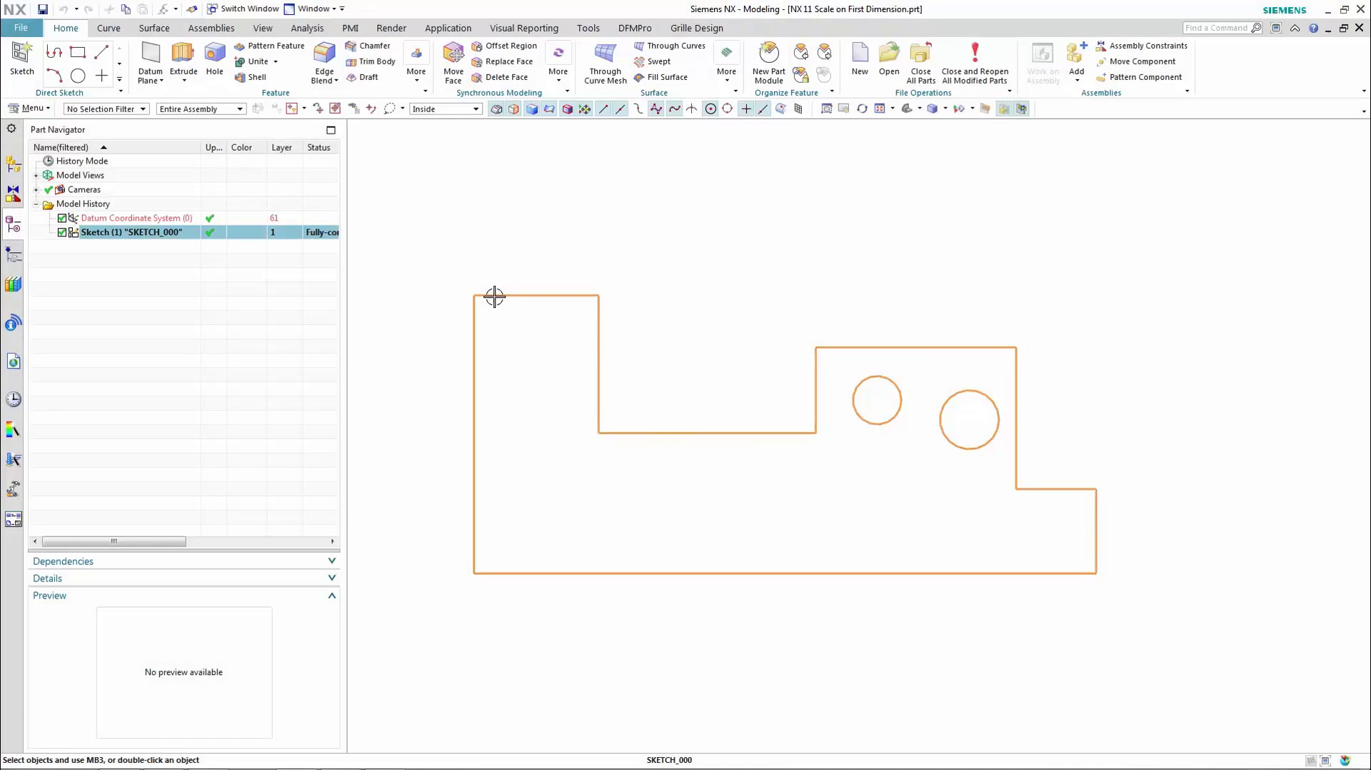
Edit the sketch and set its first dimension to 50 mm, rescaling the profile
{"action": "double_click", "coordinate": [131, 232]}
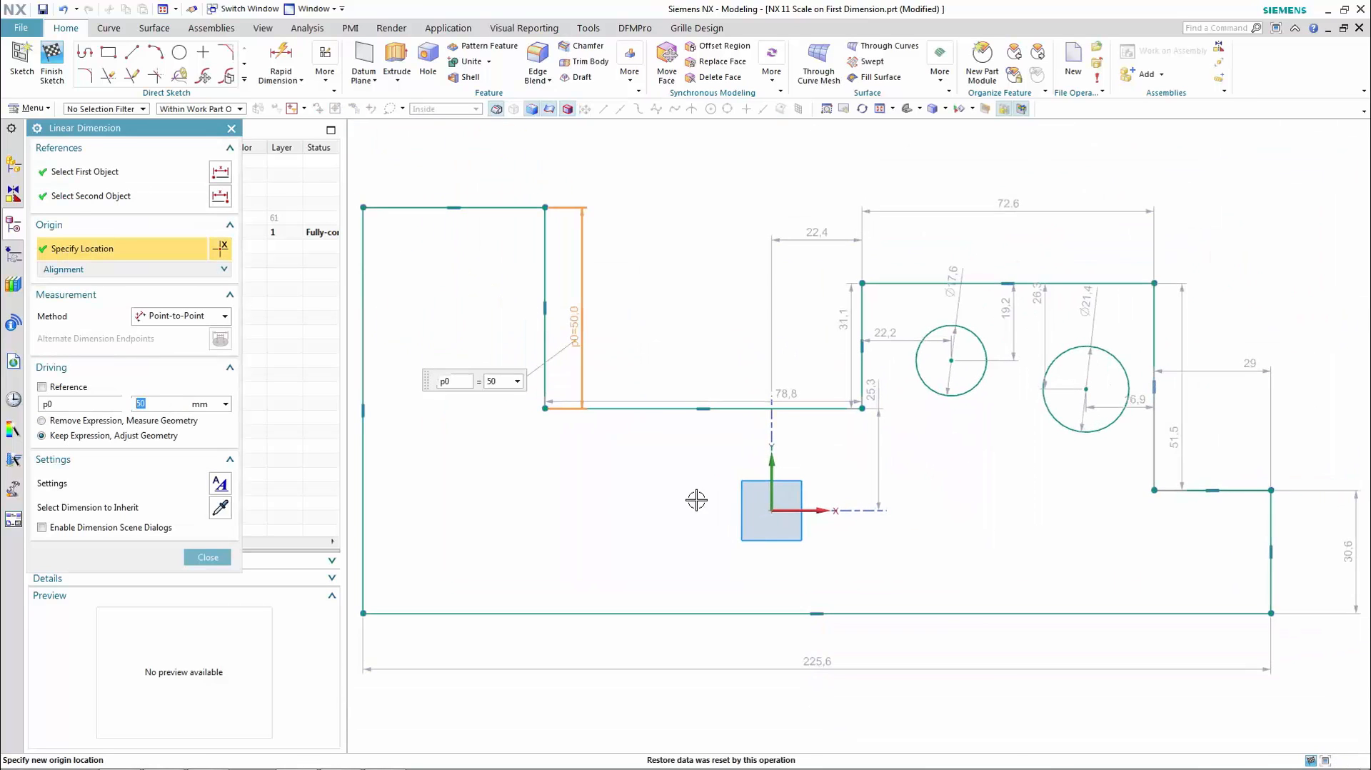
{"action": "left_click", "coordinate": [207, 557]}
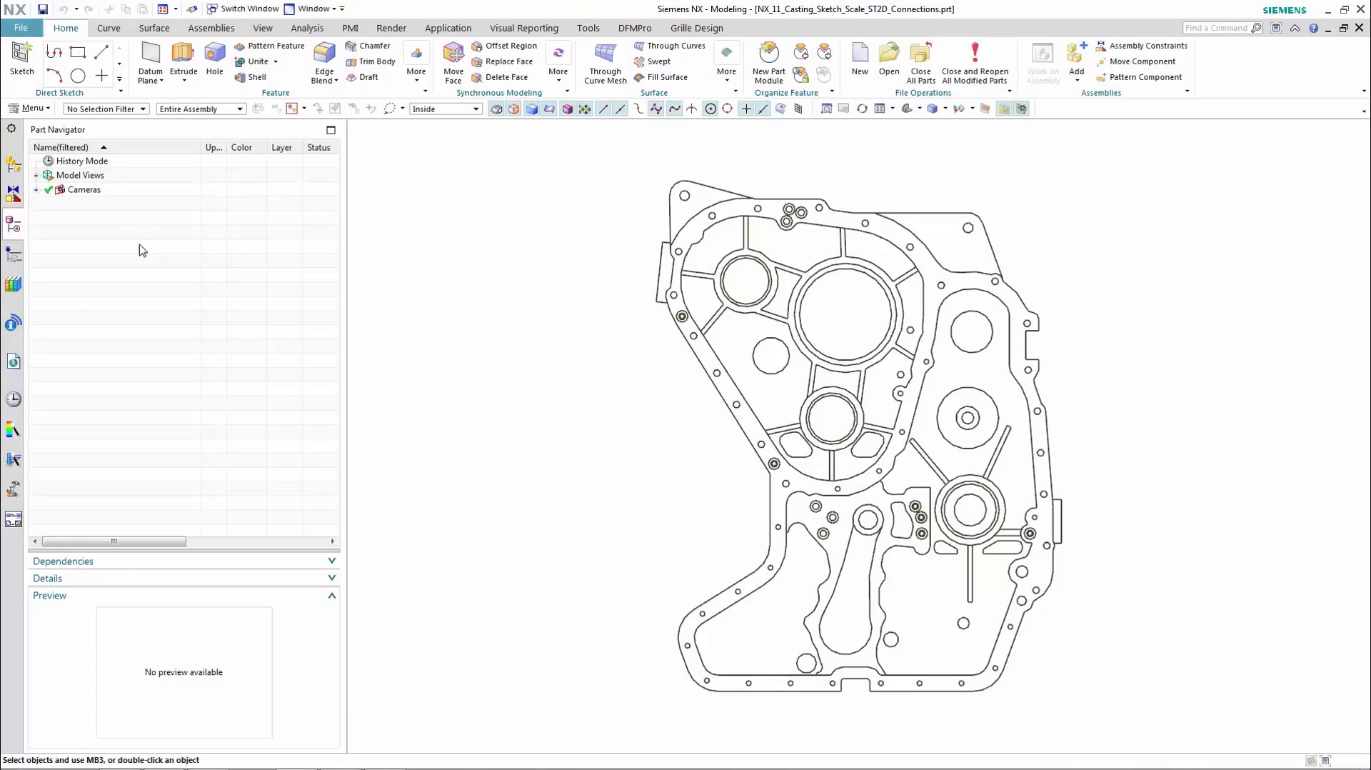
Create a new sketch, add all 368 casting curves, and accept optimised large-sketch settings
{"action": "left_click", "coordinate": [21, 61]}
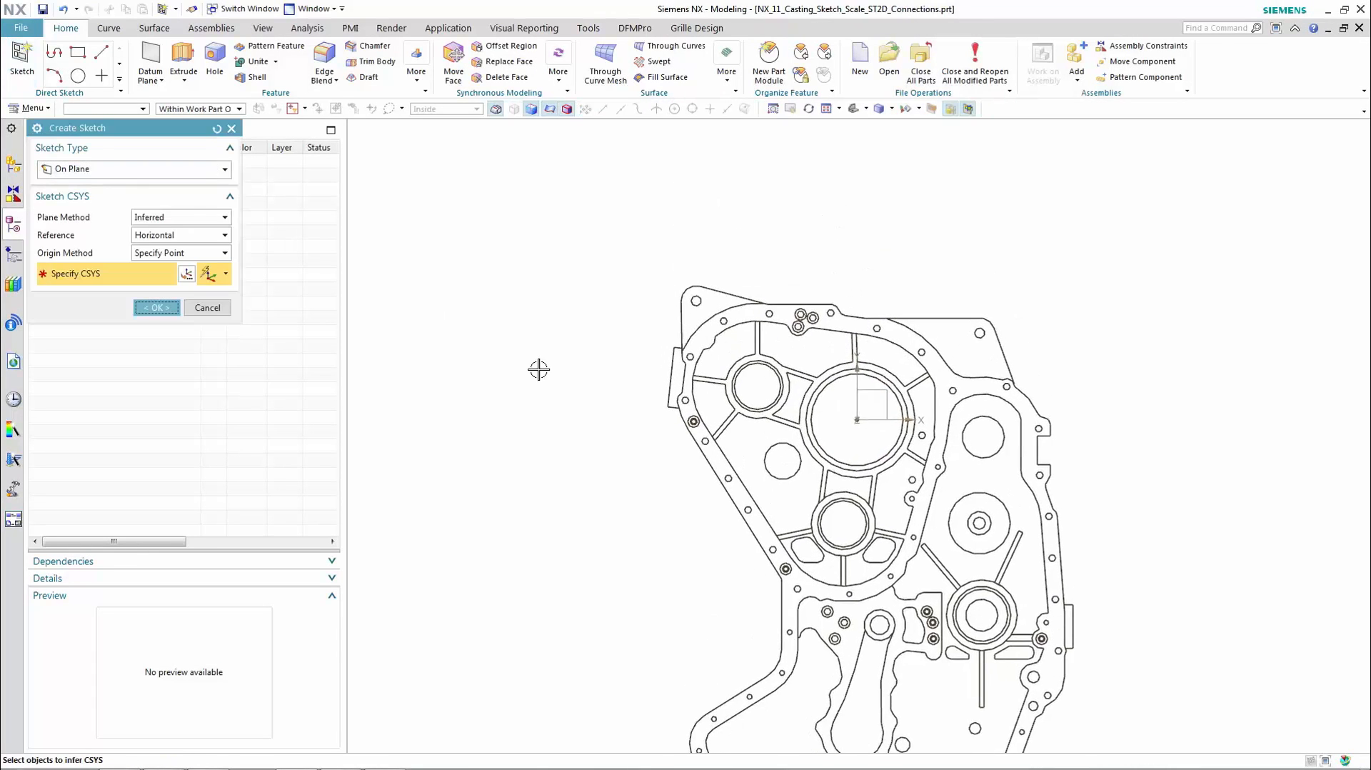
{"action": "left_click", "coordinate": [156, 307]}
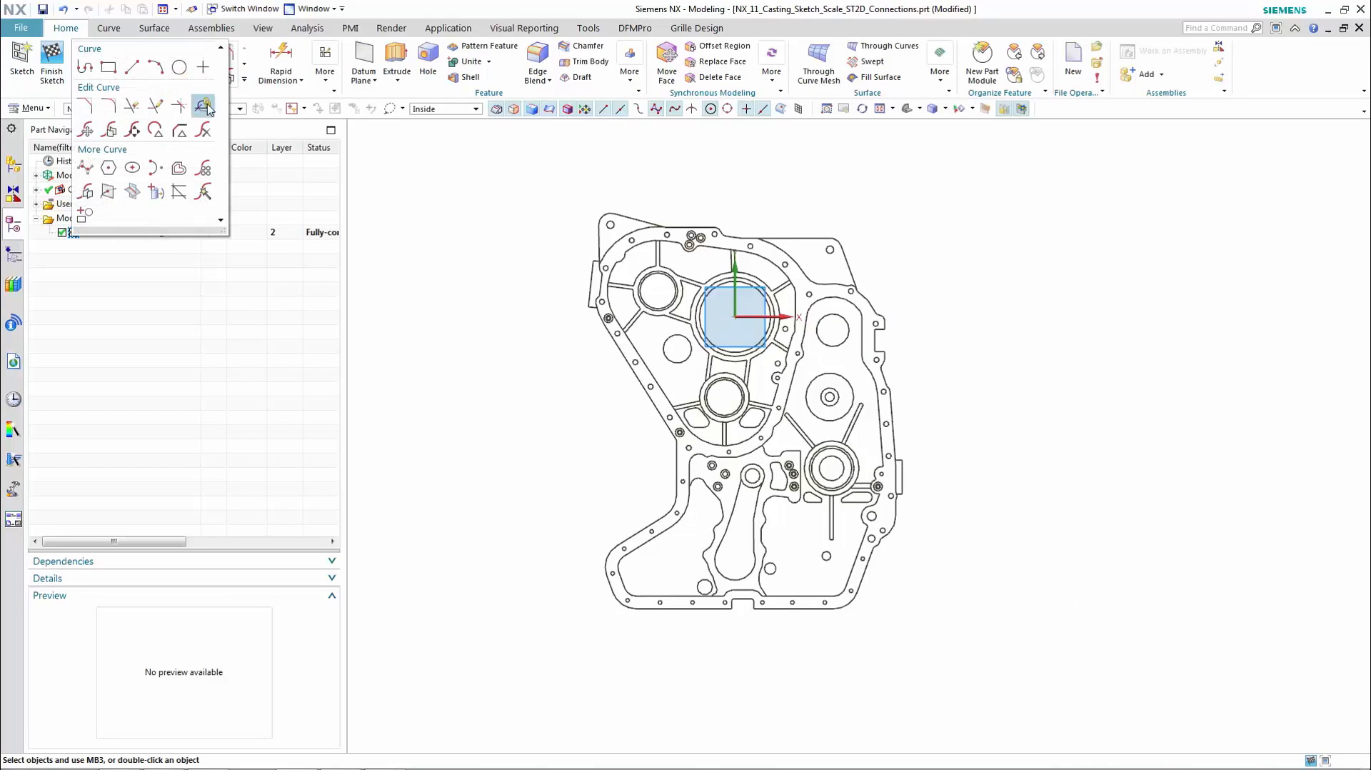
{"action": "left_click", "coordinate": [203, 106]}
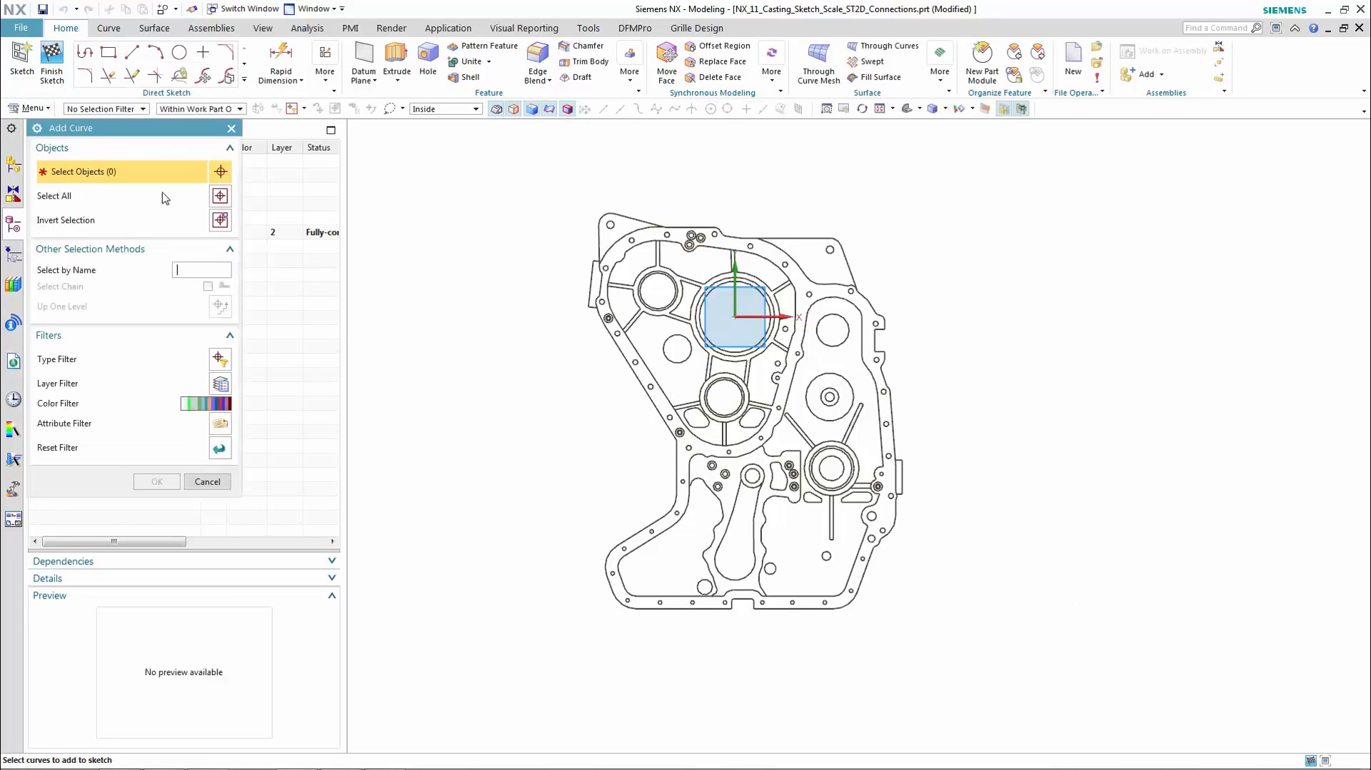
{"action": "left_click", "coordinate": [53, 195]}
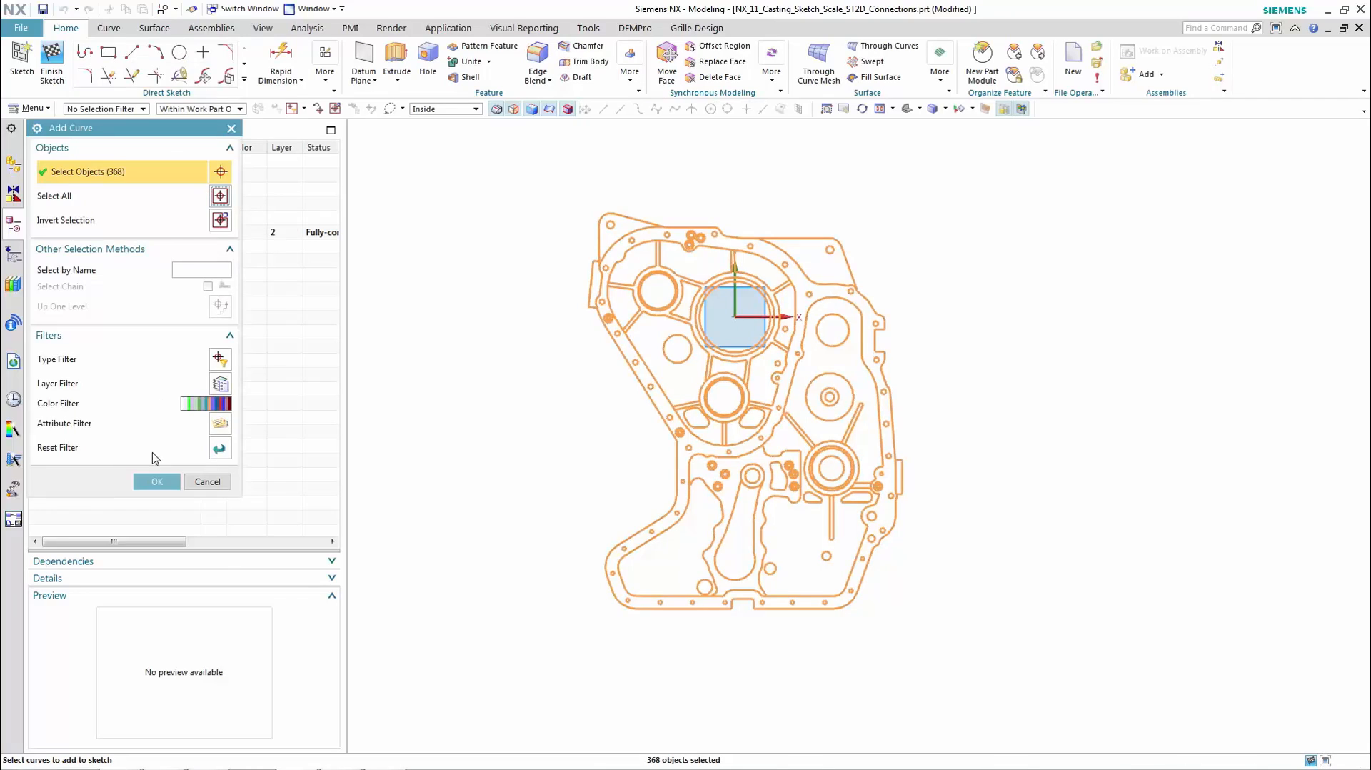
{"action": "left_click", "coordinate": [156, 482]}
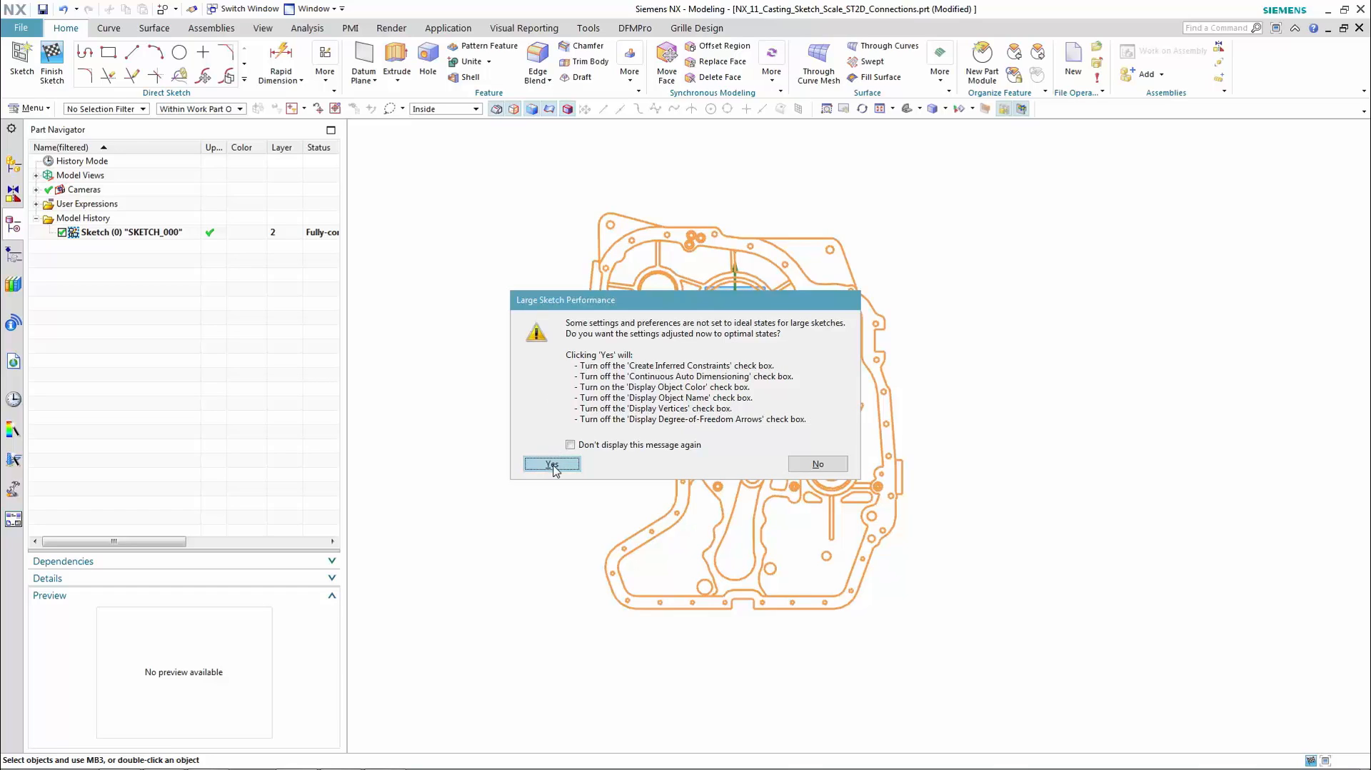
{"action": "left_click", "coordinate": [550, 463]}
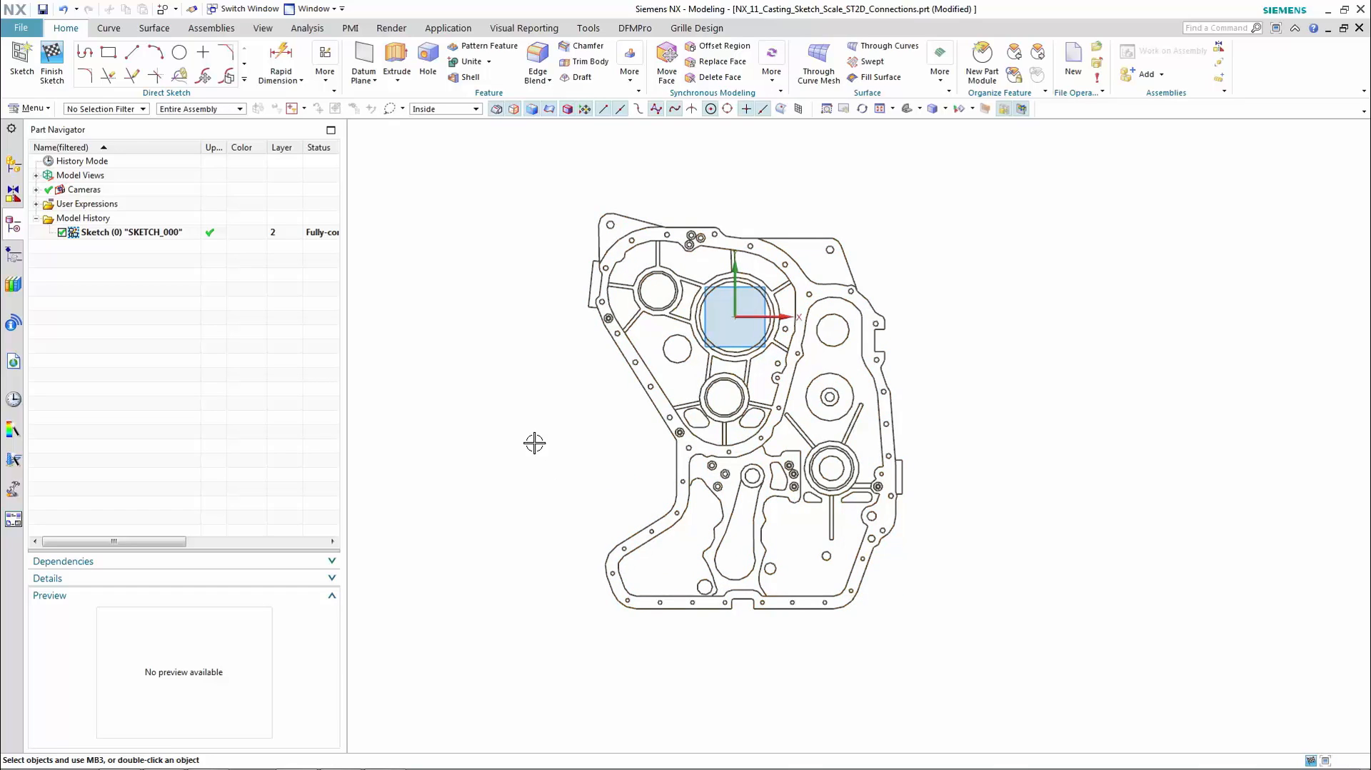
{"action": "left_click", "coordinate": [281, 62]}
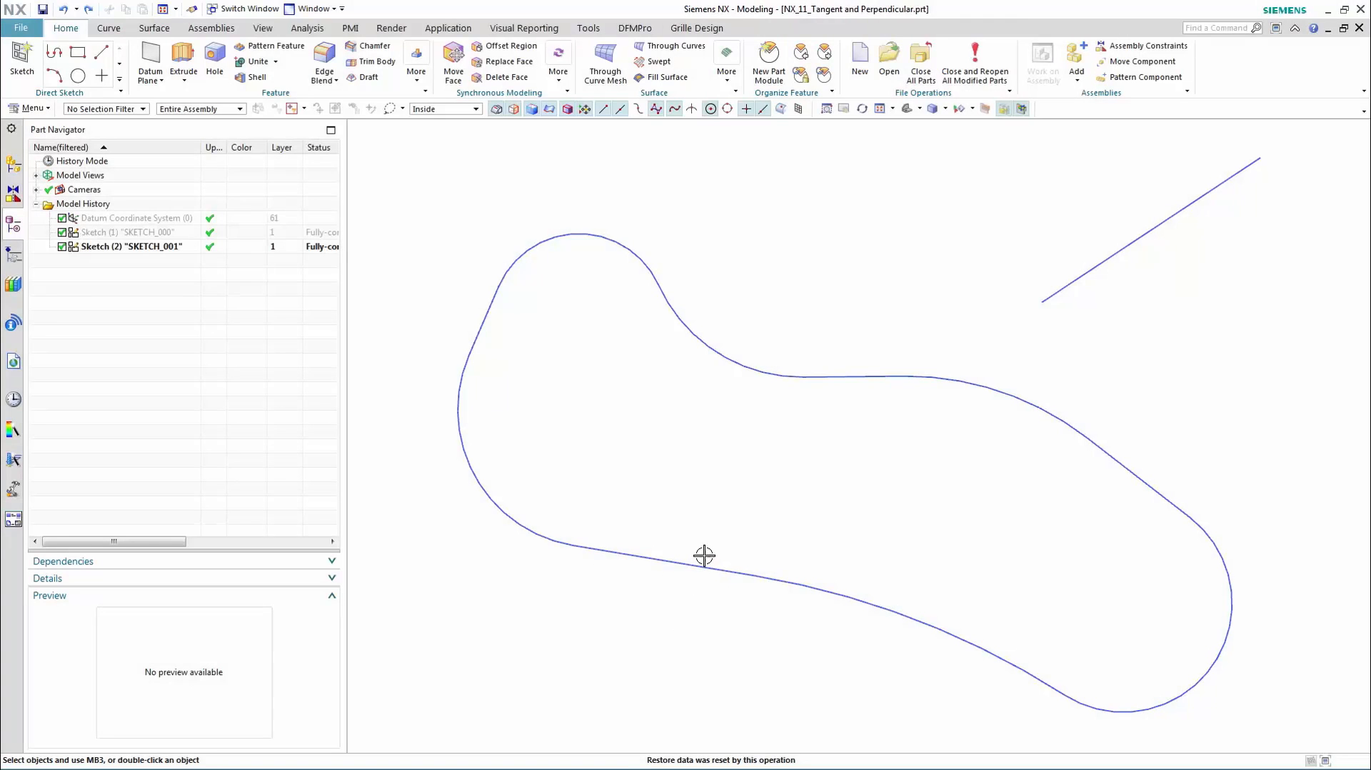
Constrain the handle line perpendicular to the closed string and dimension its length to 12 mm
{"action": "left_click", "coordinate": [178, 52]}
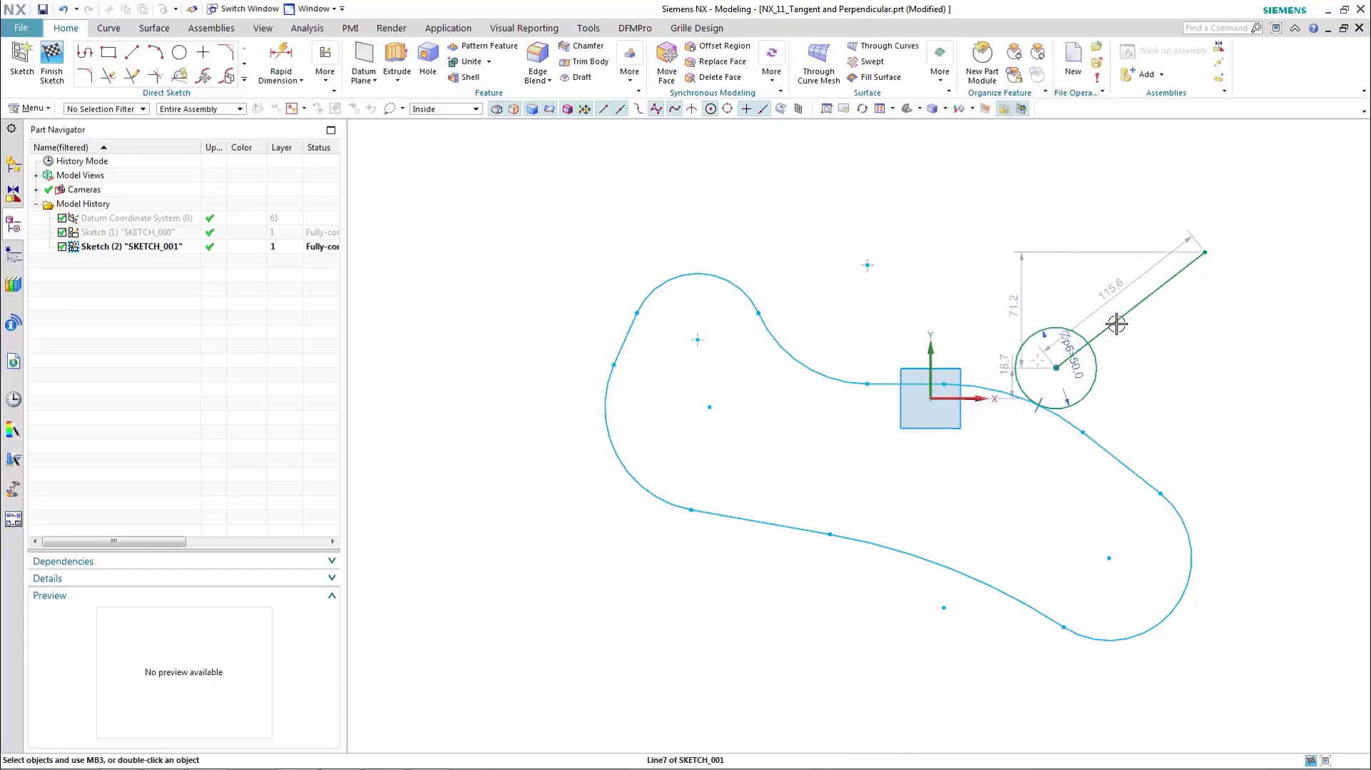
{"action": "left_click", "coordinate": [1058, 413]}
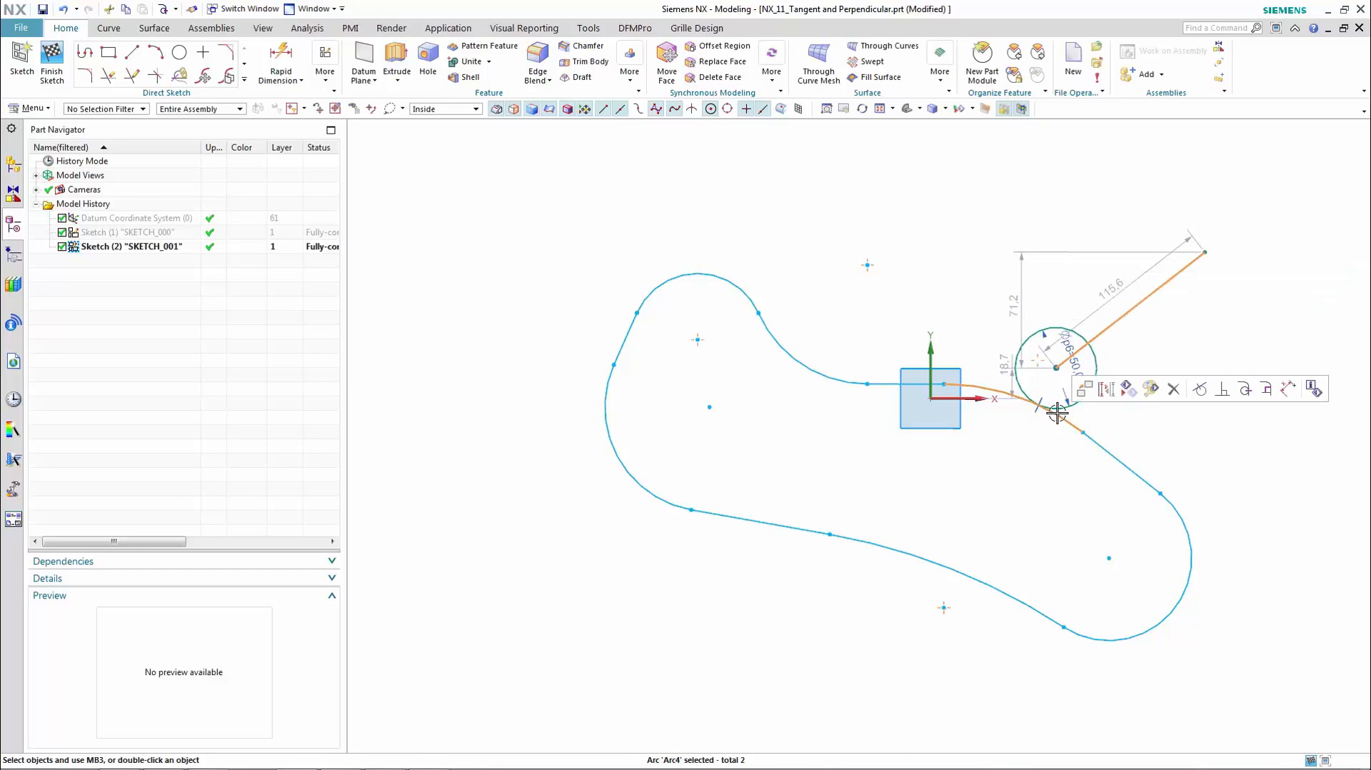
{"action": "mouse_move", "coordinate": [1265, 389]}
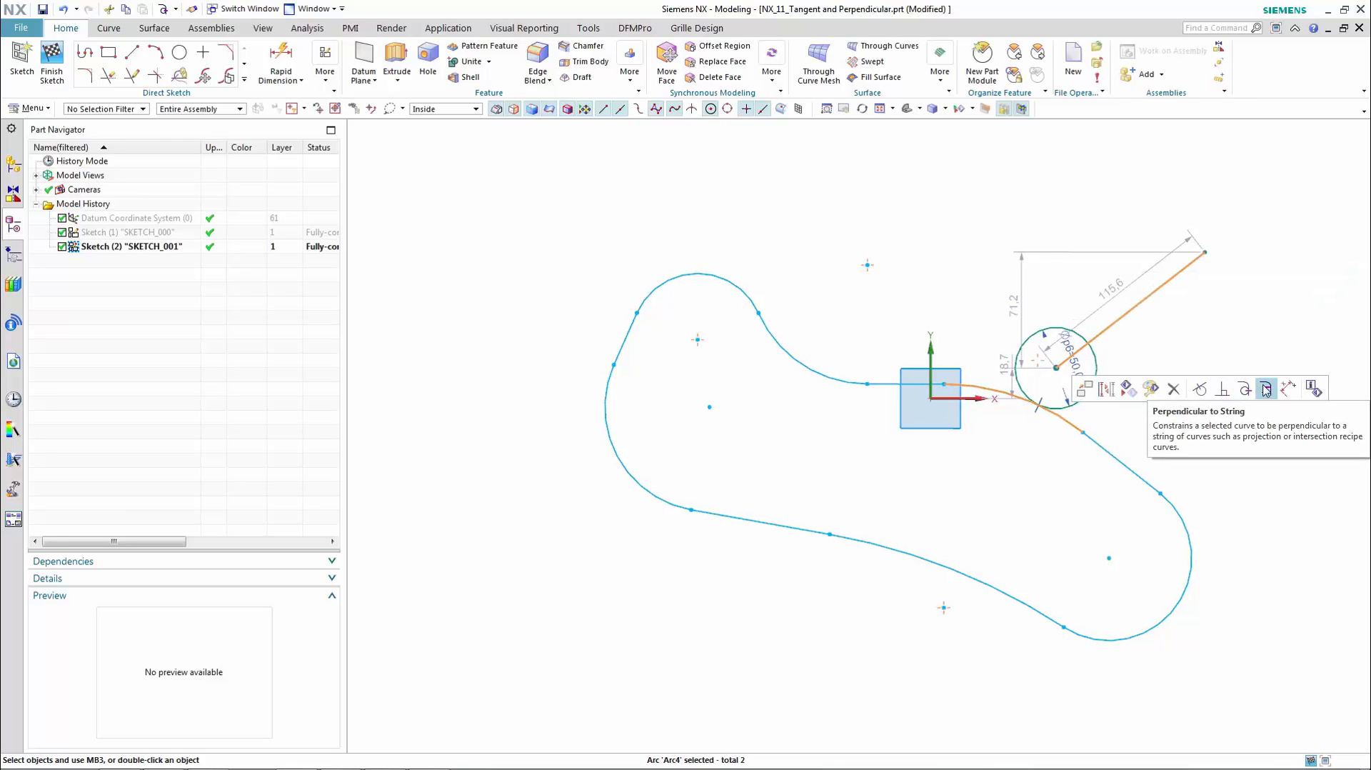
{"action": "left_click", "coordinate": [1264, 389]}
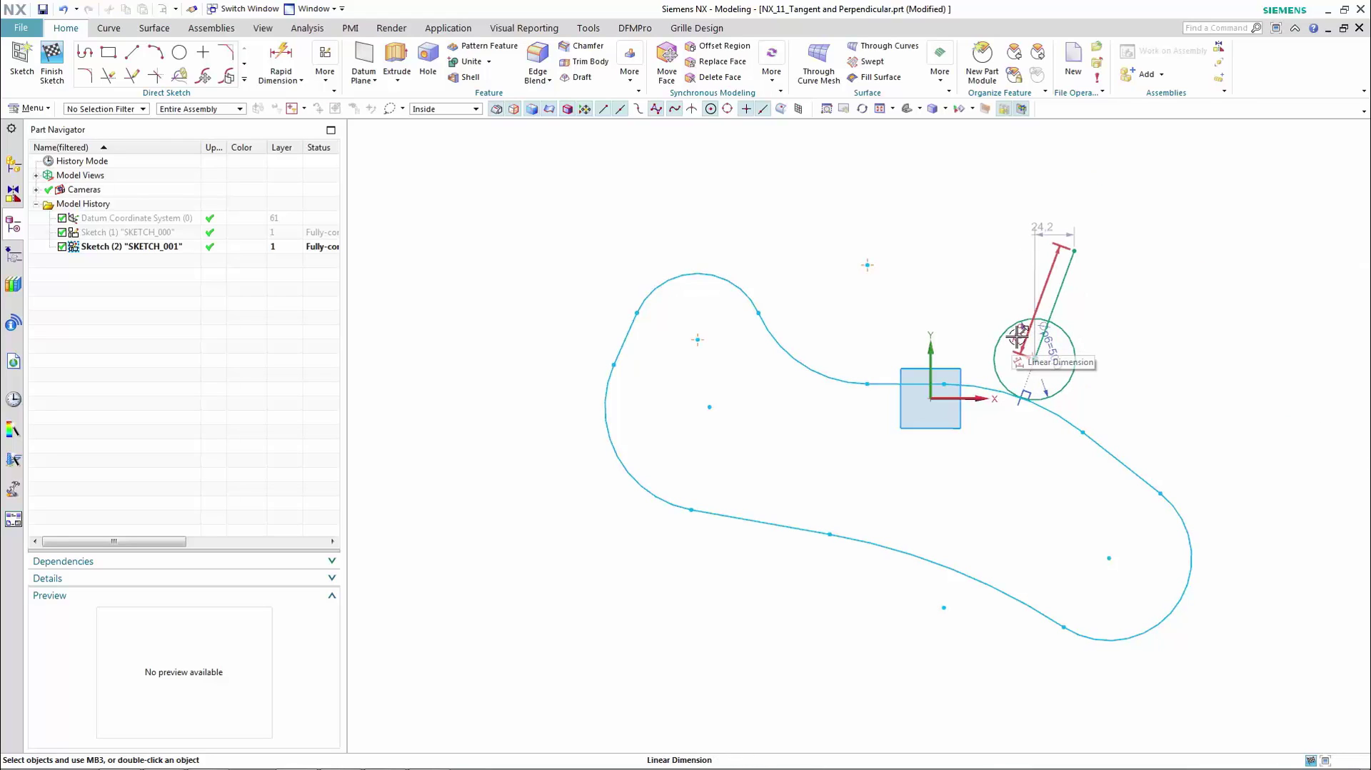
{"action": "left_click", "coordinate": [1016, 331]}
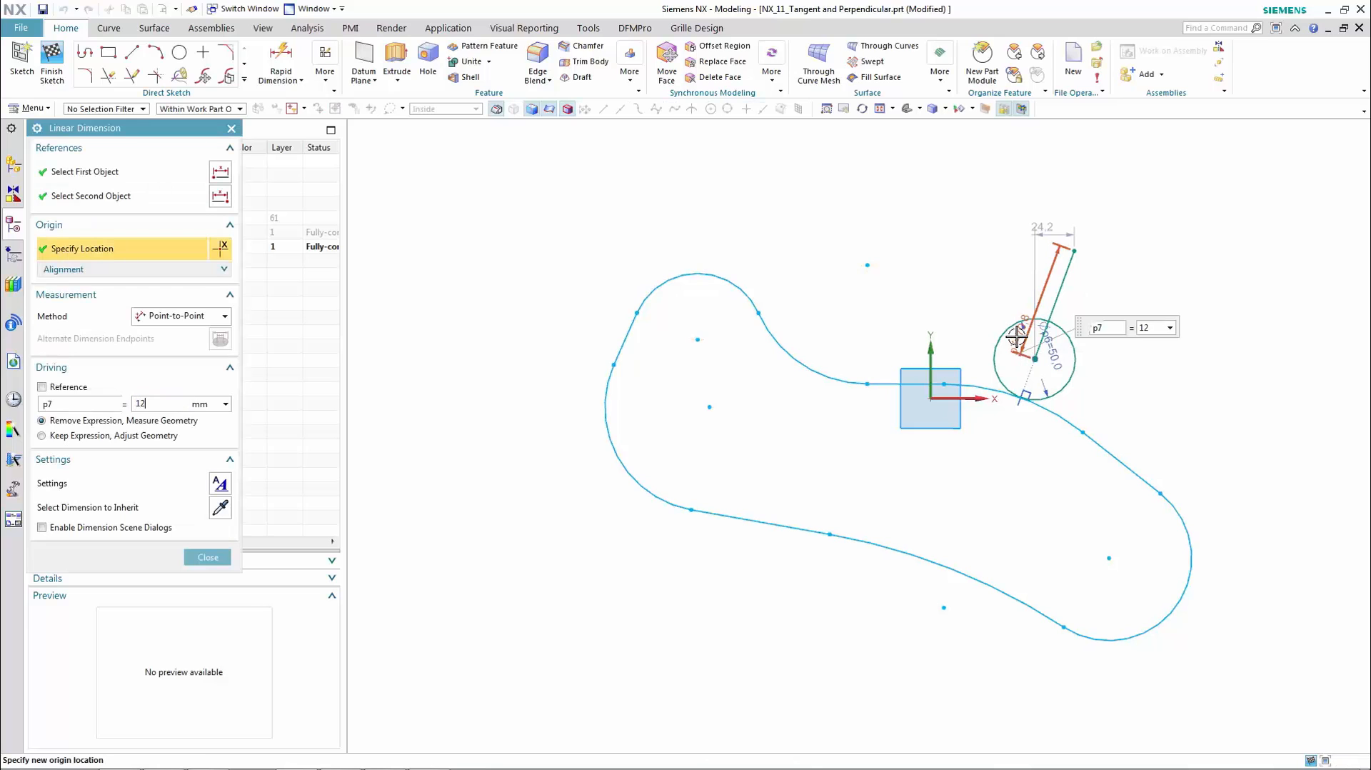
{"action": "left_click", "coordinate": [207, 557]}
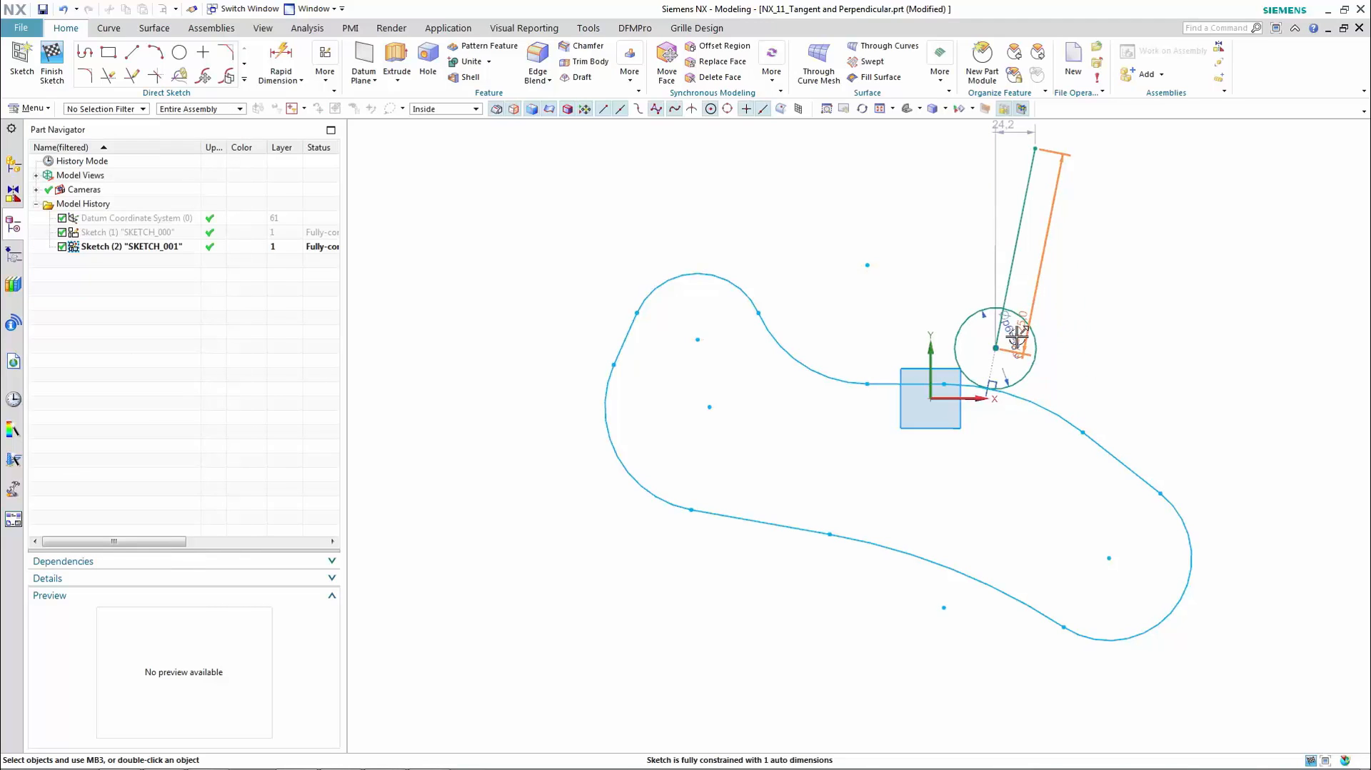